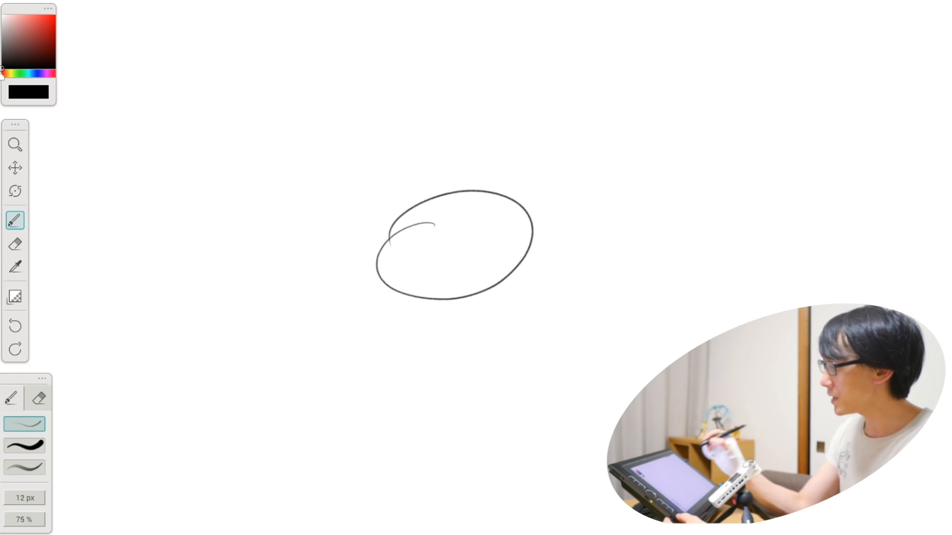
Step: Zoom into the large oval's centre and draw a smaller nested oval with a tiny loop
{"action": "left_click", "coordinate": [16, 145]}
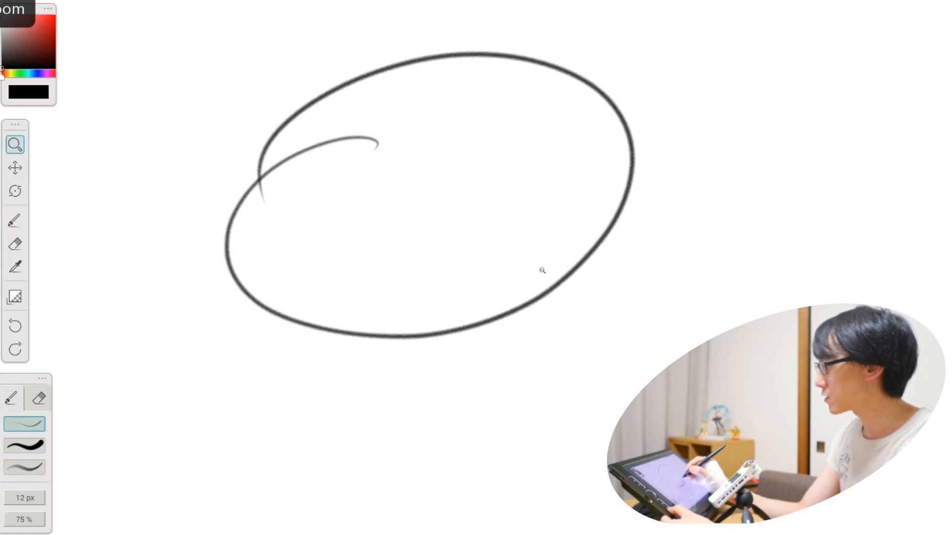
{"action": "left_click", "coordinate": [14, 220]}
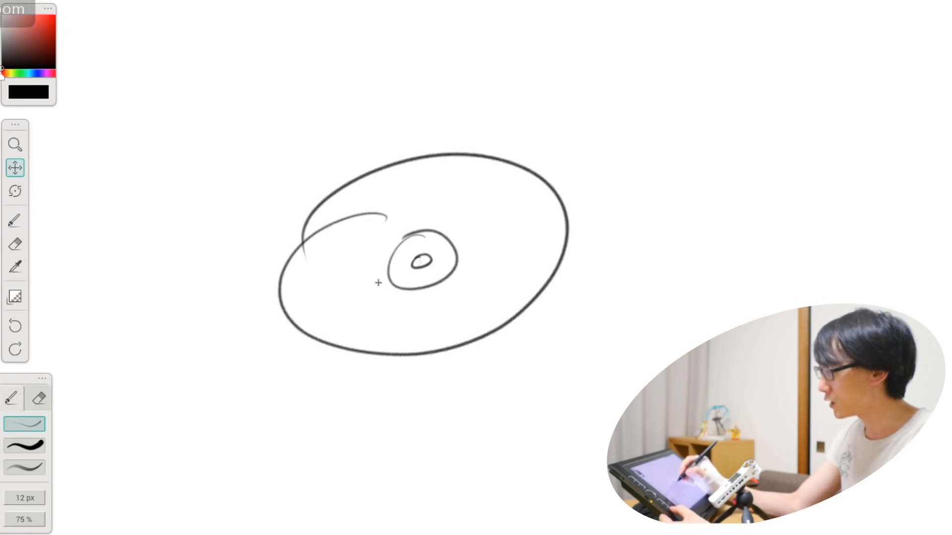
Step: Sketch a stick figure with oval head, shoulder line, arms and long striding legs
{"action": "left_click", "coordinate": [14, 219]}
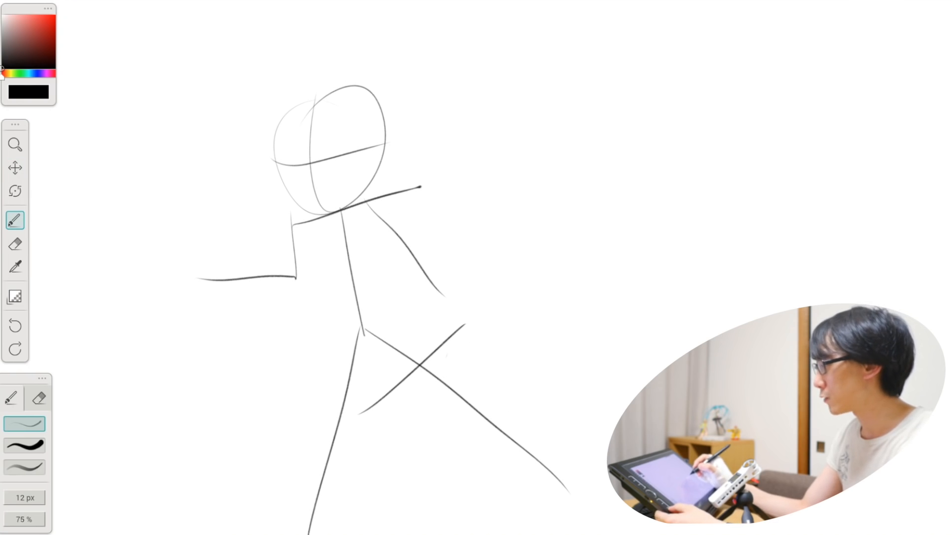
{"action": "left_click", "coordinate": [15, 145]}
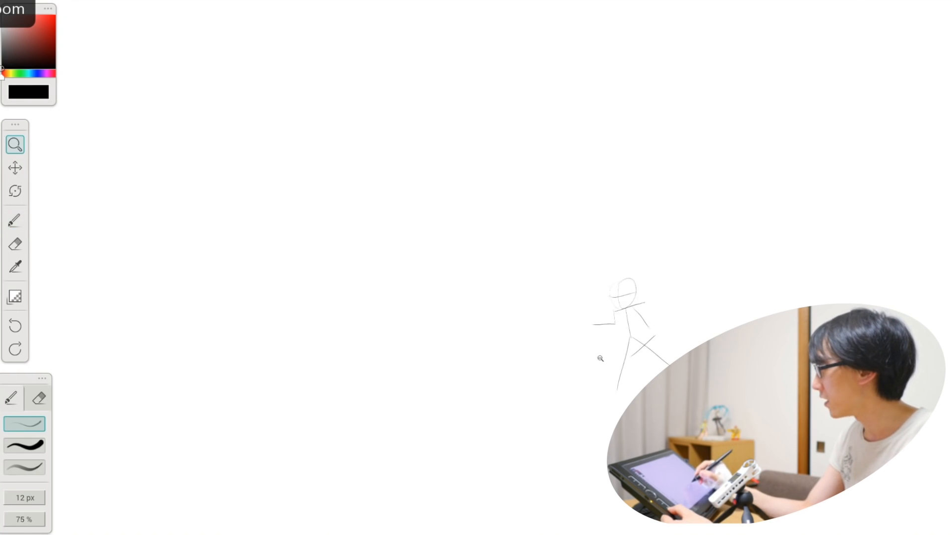
Step: Draw a broad elongated oval outline and long adjoining curves at a much larger scale
{"action": "left_click", "coordinate": [14, 220]}
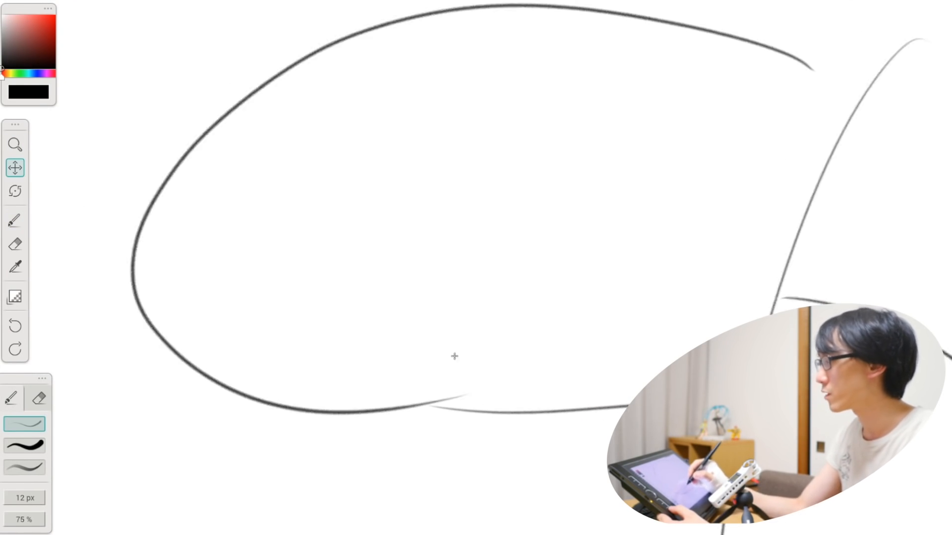
{"action": "left_click", "coordinate": [14, 144]}
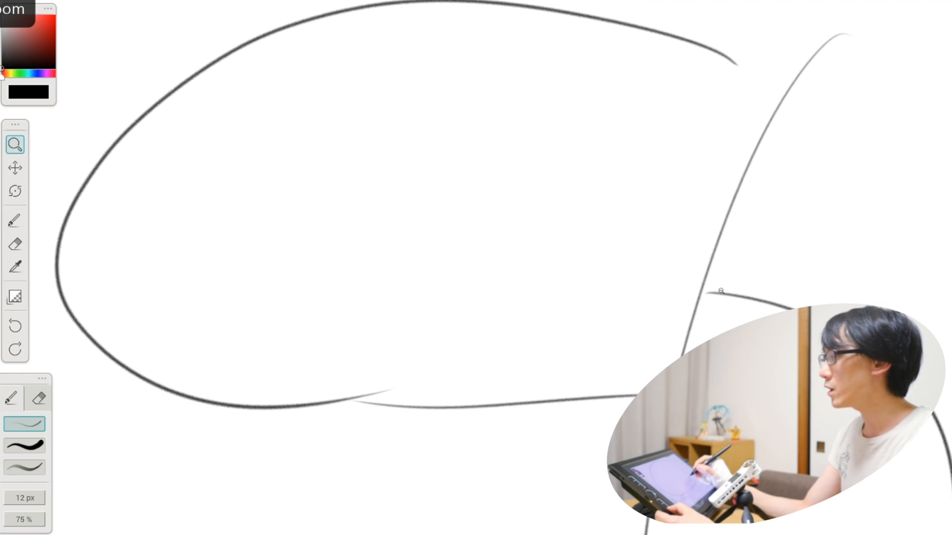
Step: Draw a profile face with sloping nose and hatched eyes, then zoom deep into a stroke
{"action": "left_click", "coordinate": [14, 220]}
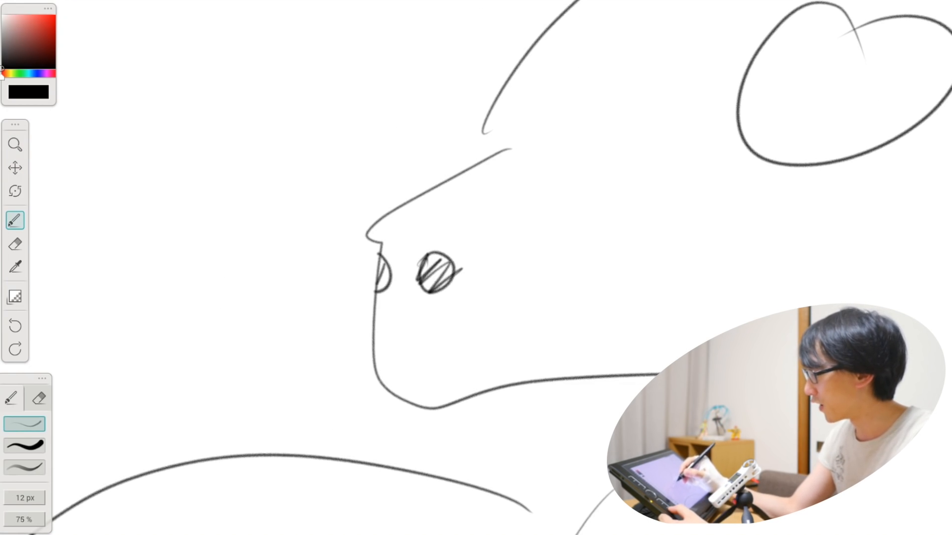
{"action": "left_click", "coordinate": [16, 144]}
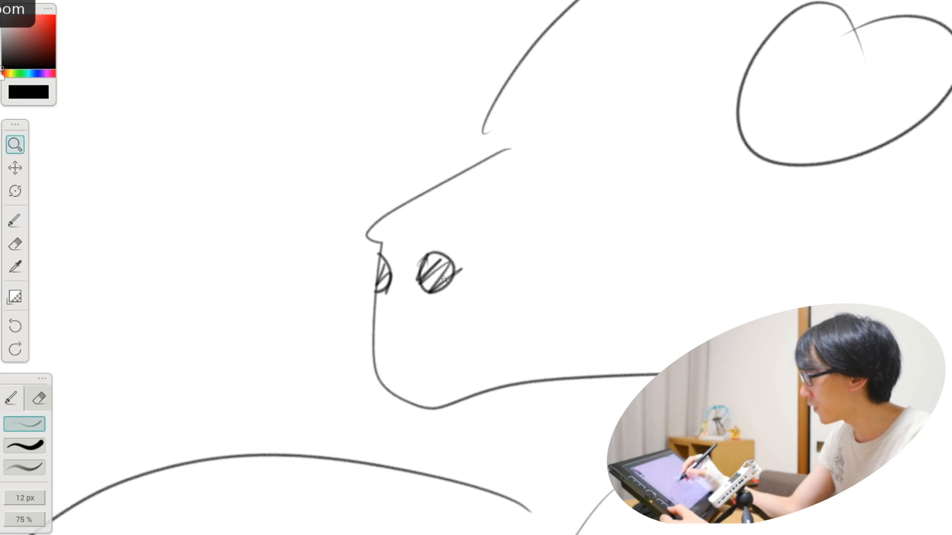
{"action": "left_click", "coordinate": [14, 220]}
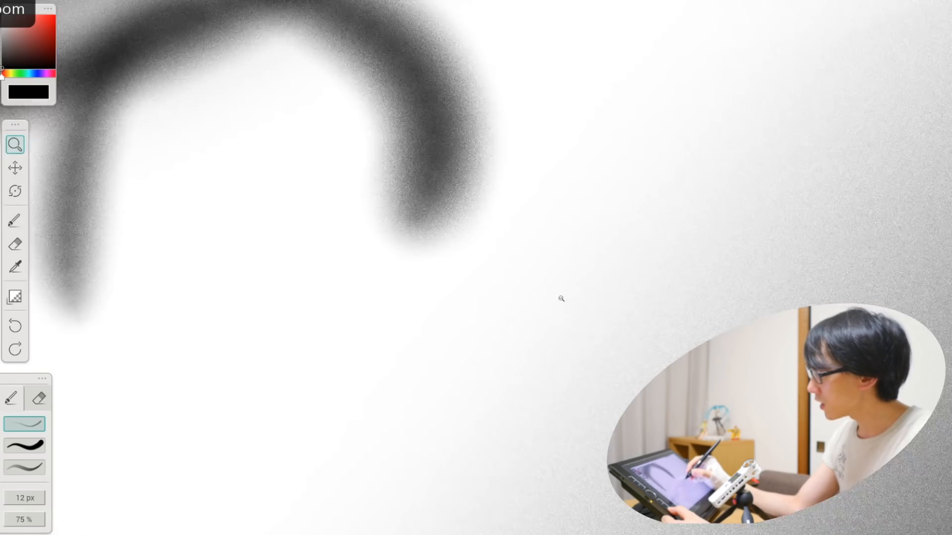
{"action": "left_click", "coordinate": [14, 220]}
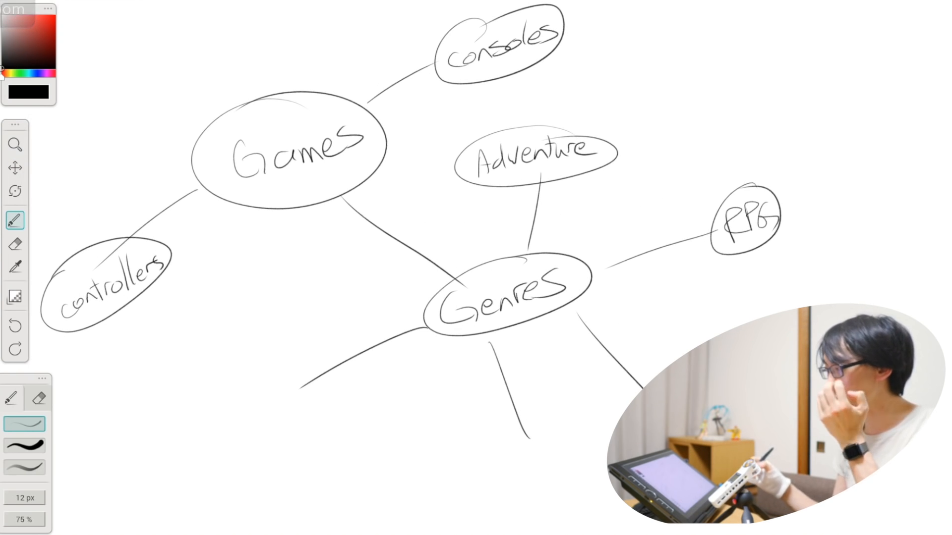
Step: Zoom in on the Games section of the mind map
{"action": "left_click", "coordinate": [12, 5]}
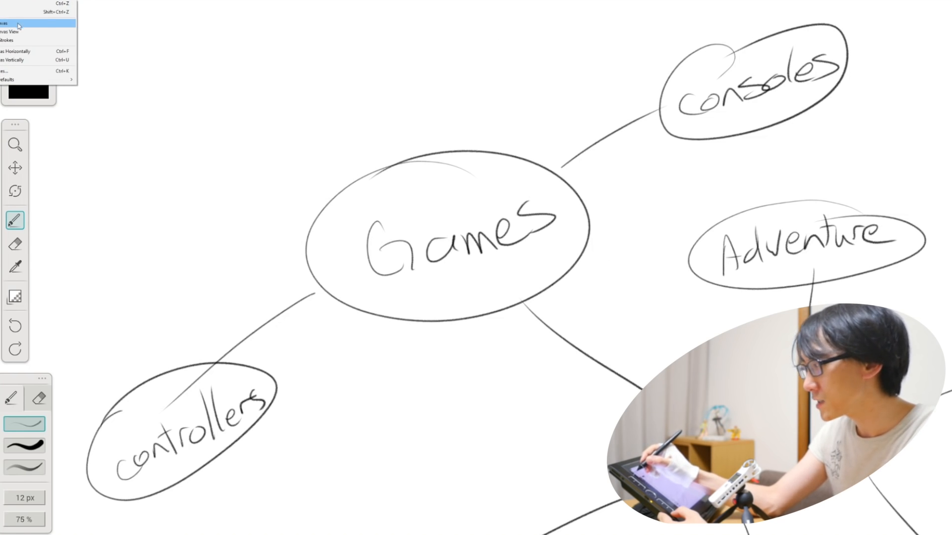
Step: Sketch the character's head, hair strokes, angled brows and eyes inside the circle node
{"action": "left_click", "coordinate": [12, 23]}
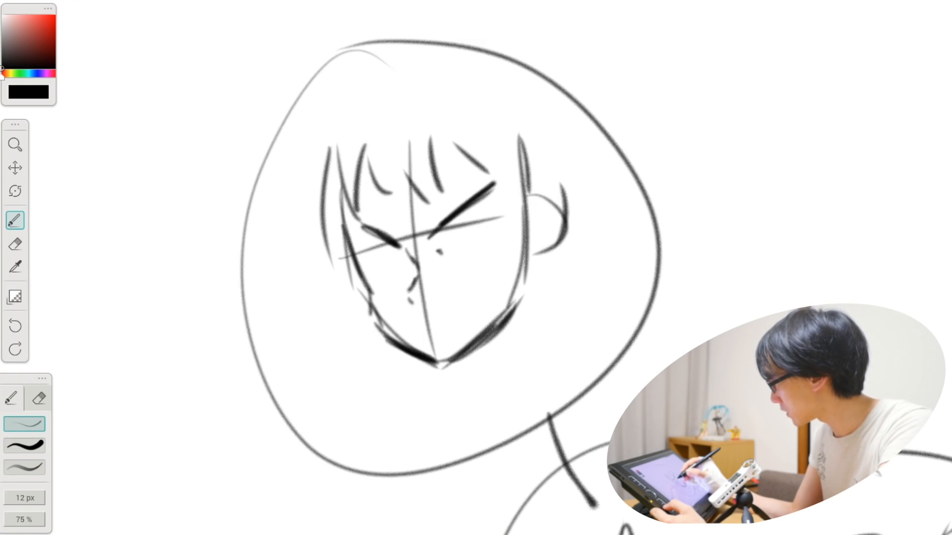
{"action": "left_click_drag", "start_coordinate": [434, 255], "coordinate": [492, 228]}
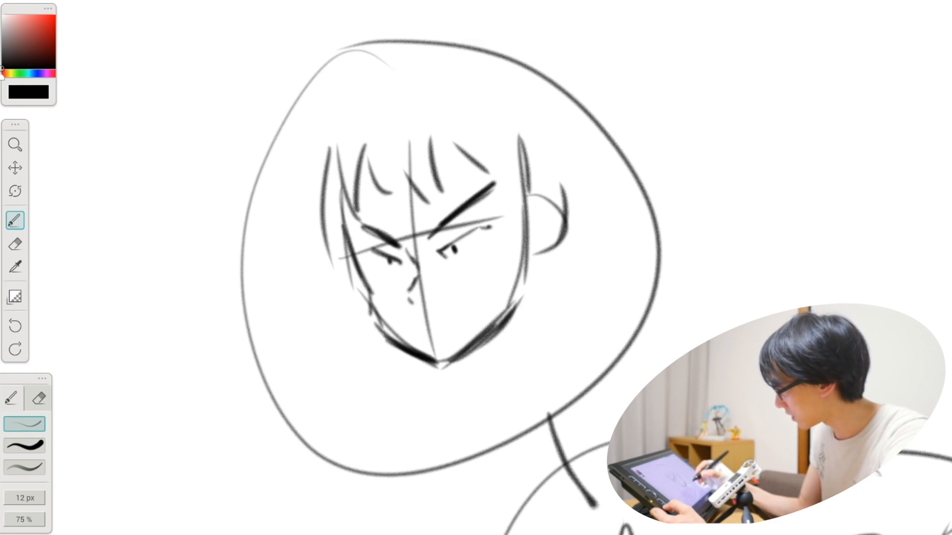
{"action": "left_click_drag", "start_coordinate": [425, 304], "coordinate": [480, 297]}
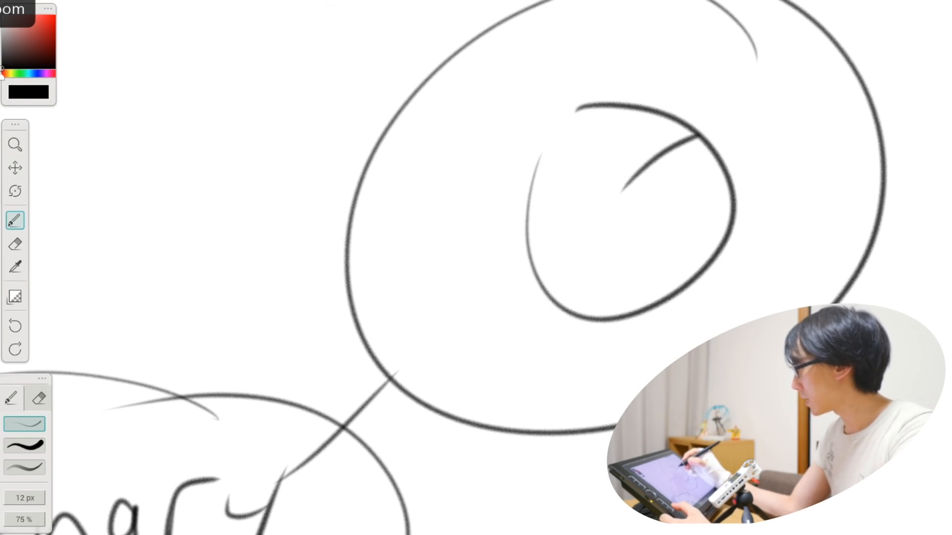
Step: Draw furrowed brows, dot eyes and squint marks, then erase the extra upper brow stroke
{"action": "left_click_drag", "start_coordinate": [555, 185], "coordinate": [613, 176]}
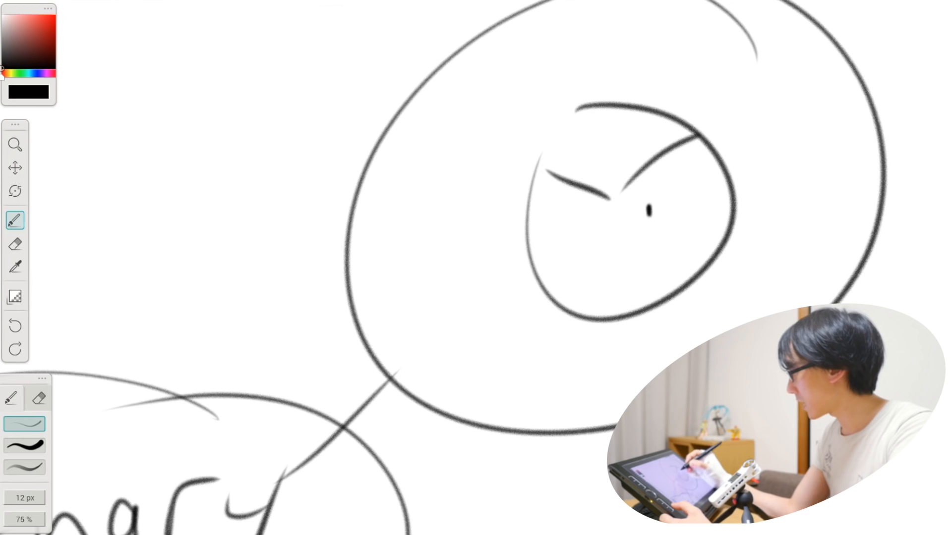
{"action": "left_click_drag", "start_coordinate": [546, 188], "coordinate": [583, 203]}
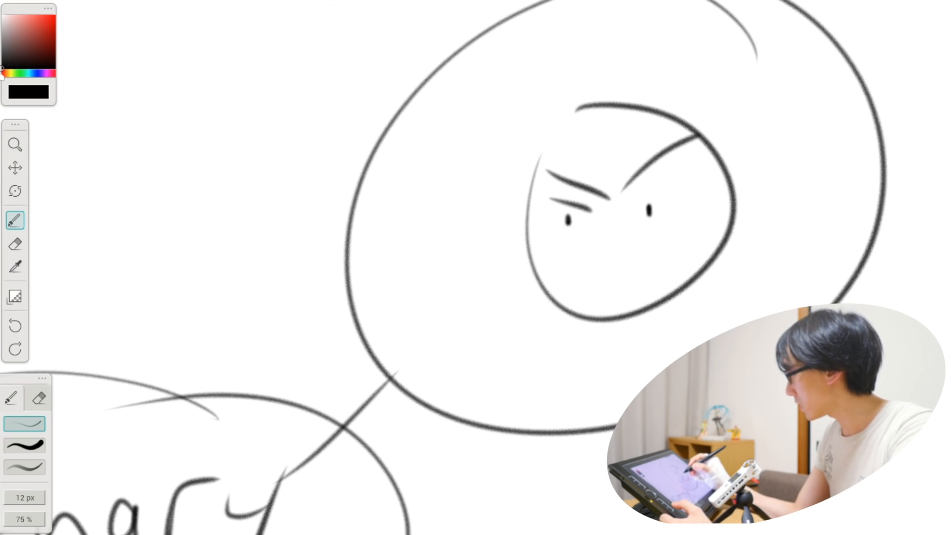
{"action": "left_click_drag", "start_coordinate": [558, 249], "coordinate": [662, 230]}
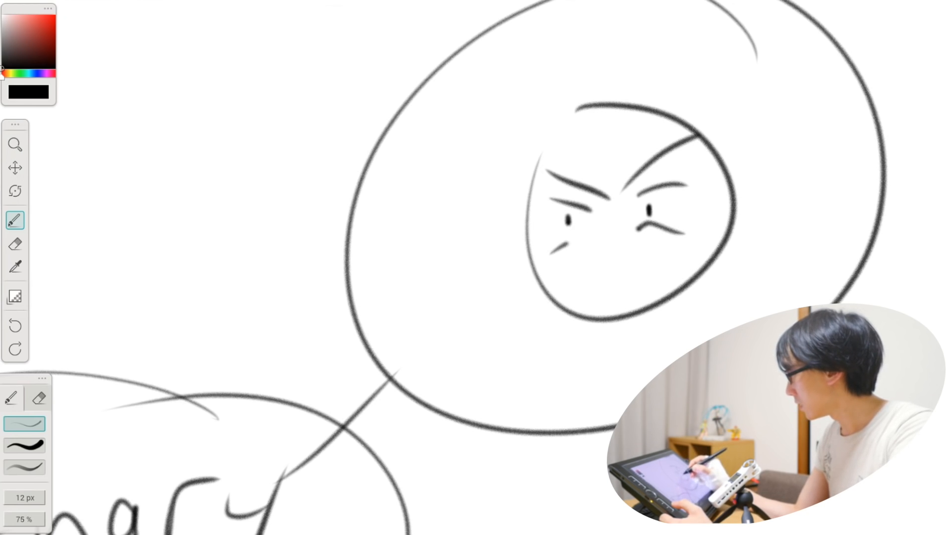
{"action": "left_click", "coordinate": [14, 244]}
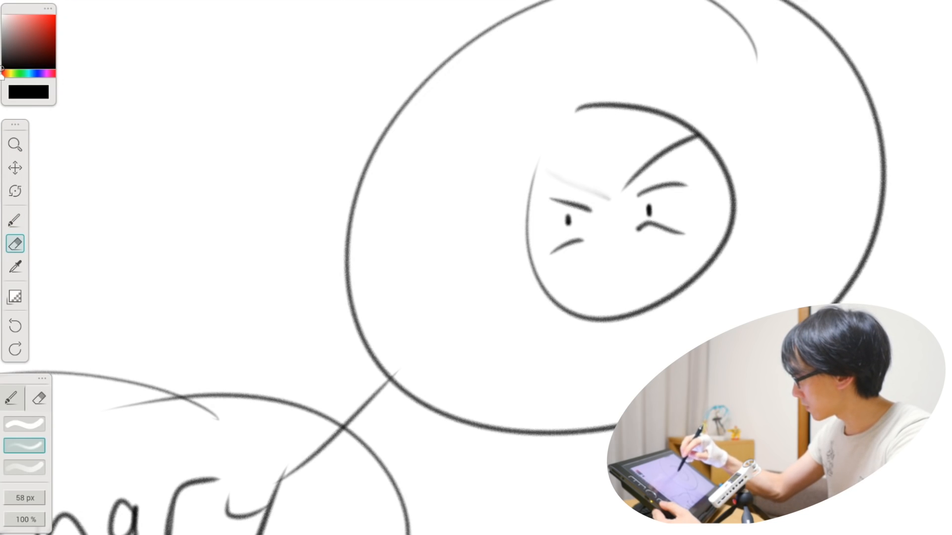
{"action": "left_click", "coordinate": [15, 220]}
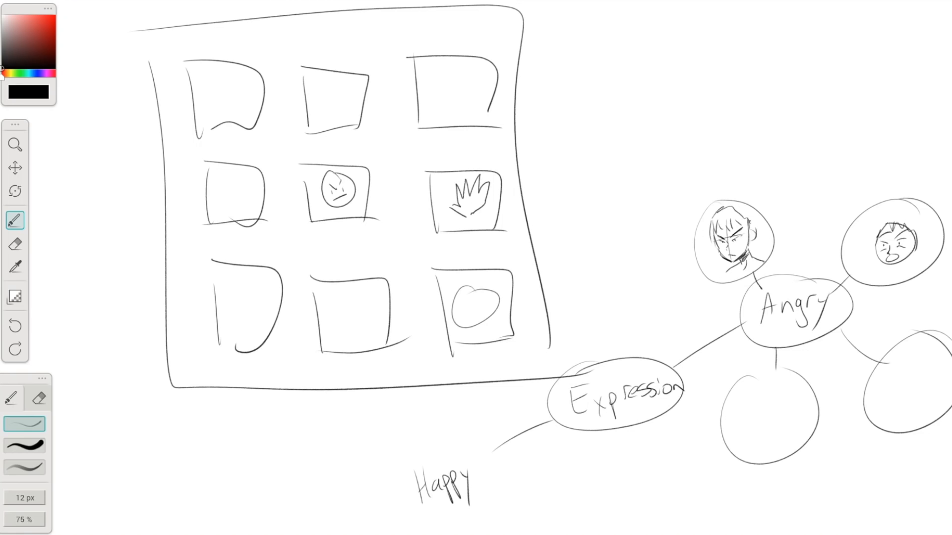
Step: Add a doodle stroke to the nine-panel thumbnail sheet beside the Expression map
{"action": "left_click_drag", "start_coordinate": [461, 298], "coordinate": [482, 313]}
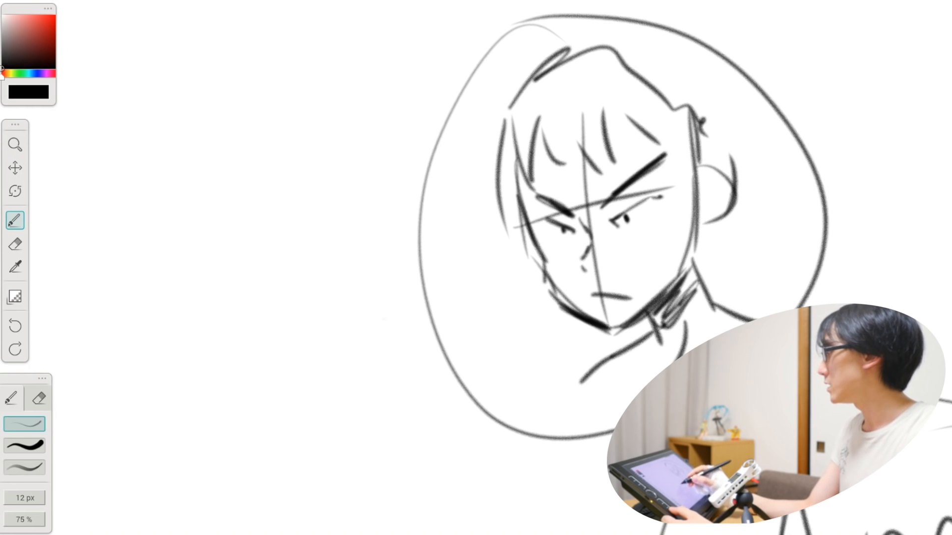
Step: Rough in the blocky standing figure, then draw the close-up head with crosshair guidelines
{"action": "left_click_drag", "start_coordinate": [389, 314], "coordinate": [510, 276]}
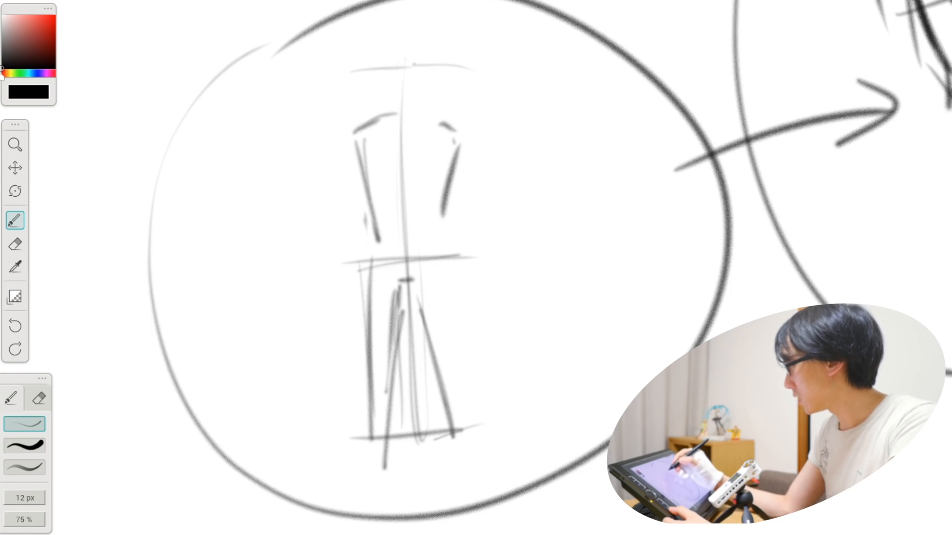
{"action": "left_click_drag", "start_coordinate": [449, 127], "coordinate": [464, 430]}
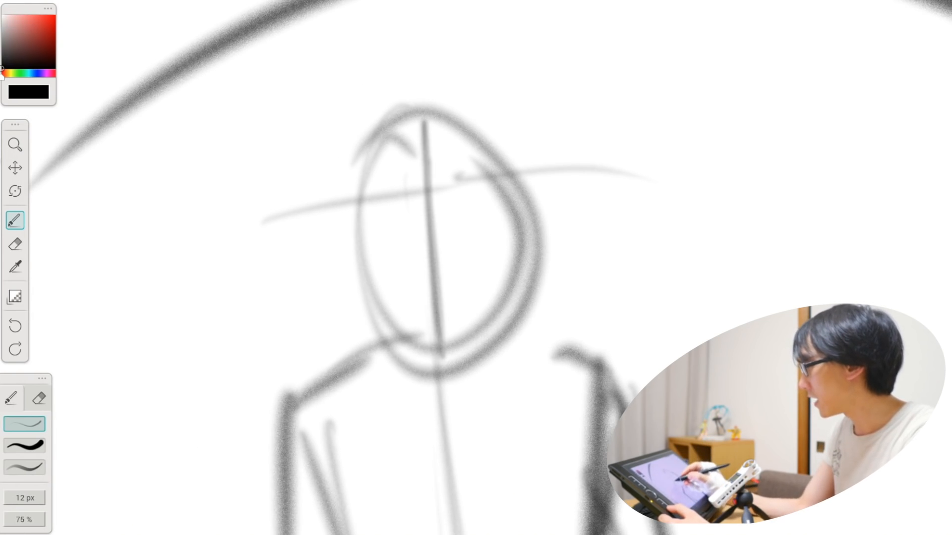
{"action": "left_click_drag", "start_coordinate": [365, 245], "coordinate": [516, 240]}
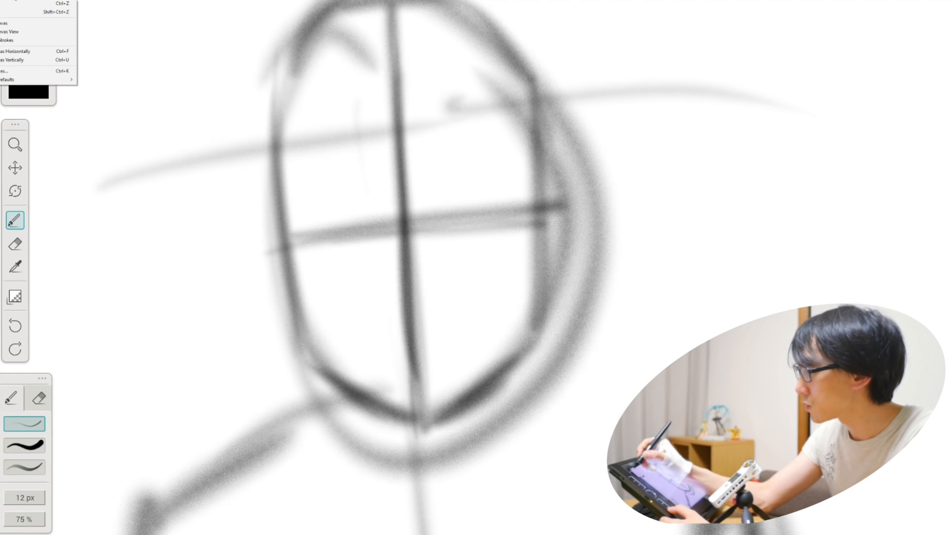
{"action": "mouse_move", "coordinate": [27, 71]}
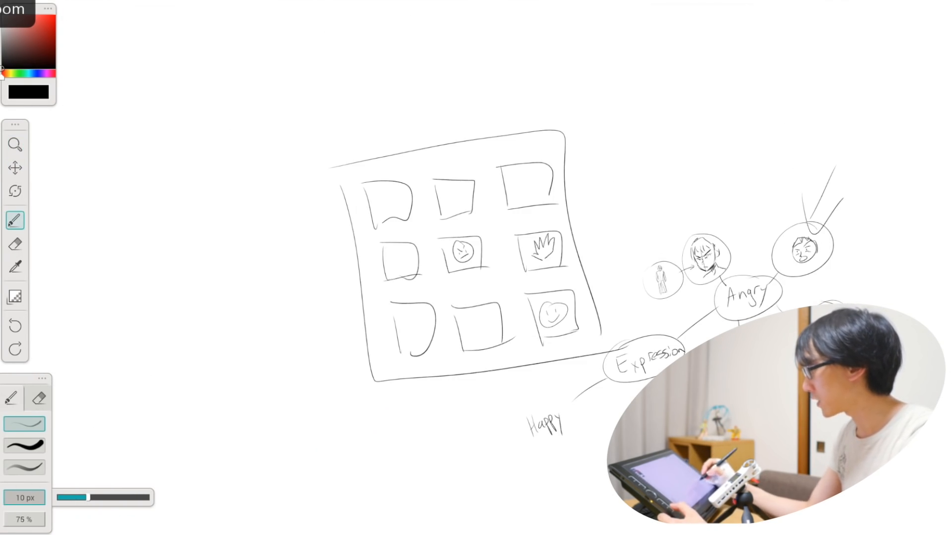
Step: Zoom out to the full overview and set the brush size to 10 px
{"action": "left_click", "coordinate": [14, 144]}
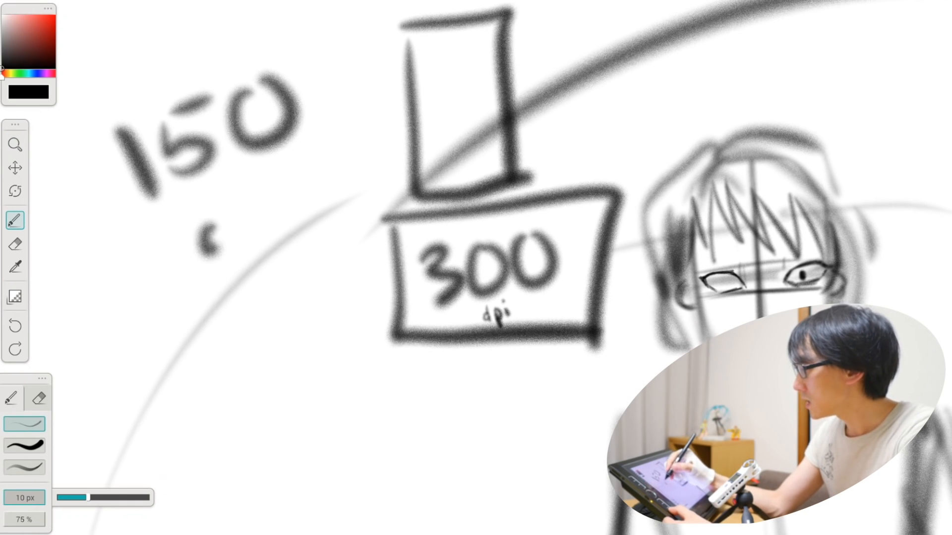
Step: Handwrite the '150 dpi' and boxed '300 dpi' notes beside the face sketch
{"action": "left_click_drag", "start_coordinate": [212, 189], "coordinate": [285, 255]}
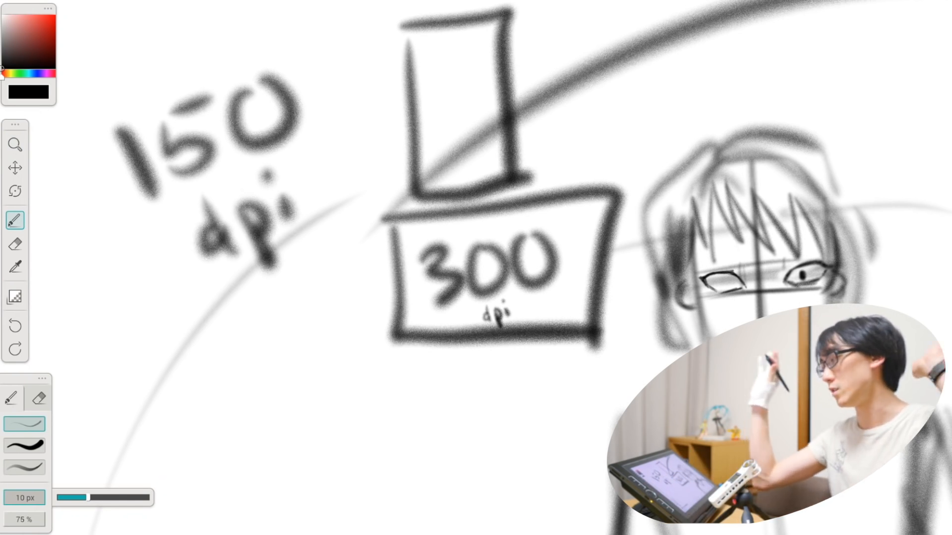
{"action": "left_click", "coordinate": [15, 144]}
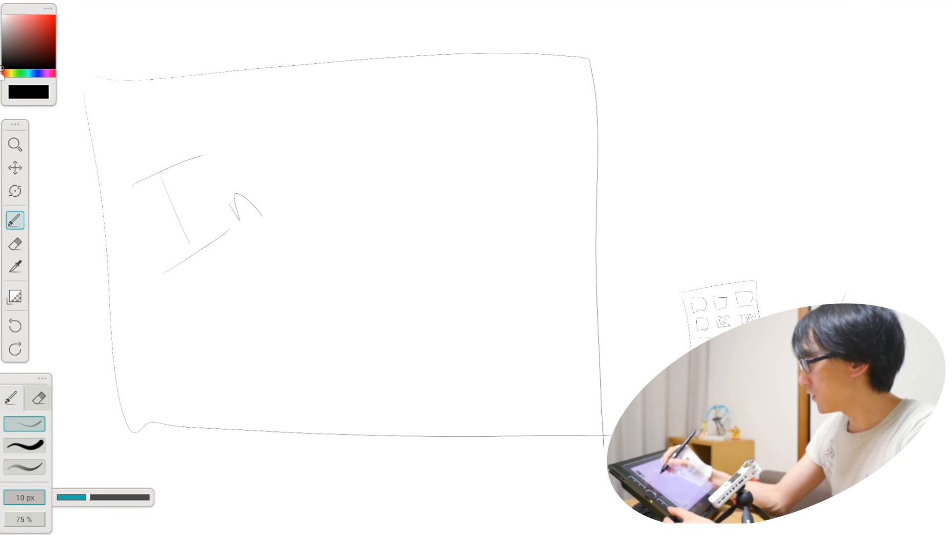
Step: Finish writing 'Infinity', zoom into its letters, and write 'Inf…' in a tiny box
{"action": "left_click_drag", "start_coordinate": [267, 140], "coordinate": [400, 231]}
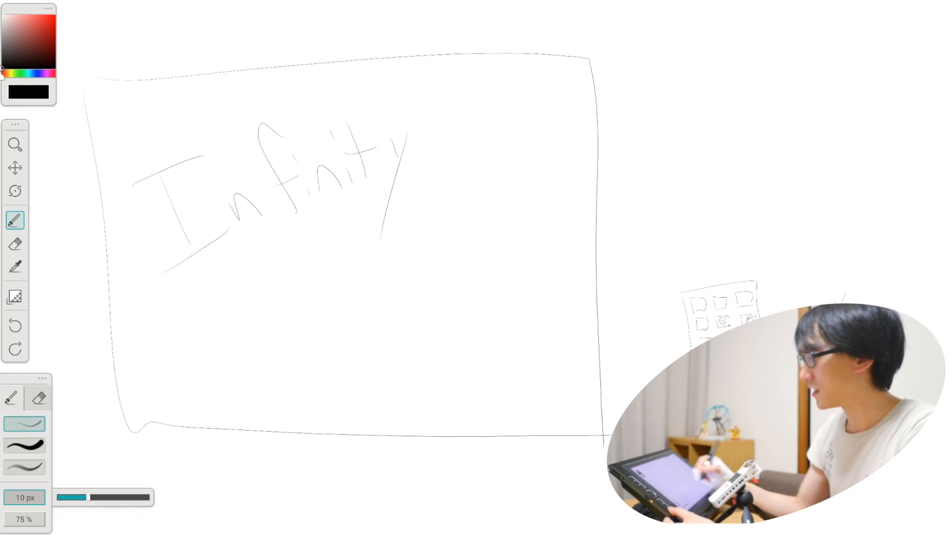
{"action": "left_click", "coordinate": [15, 168]}
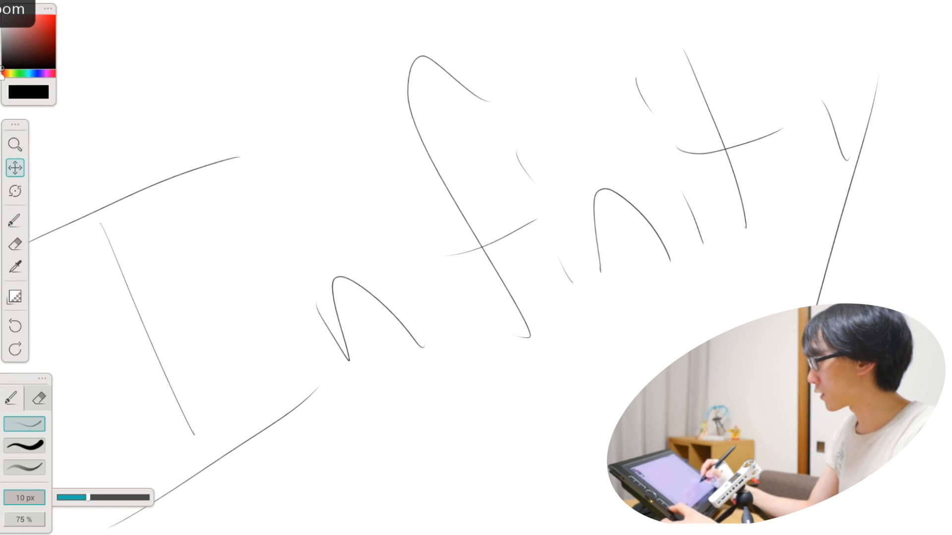
{"action": "left_click", "coordinate": [14, 220]}
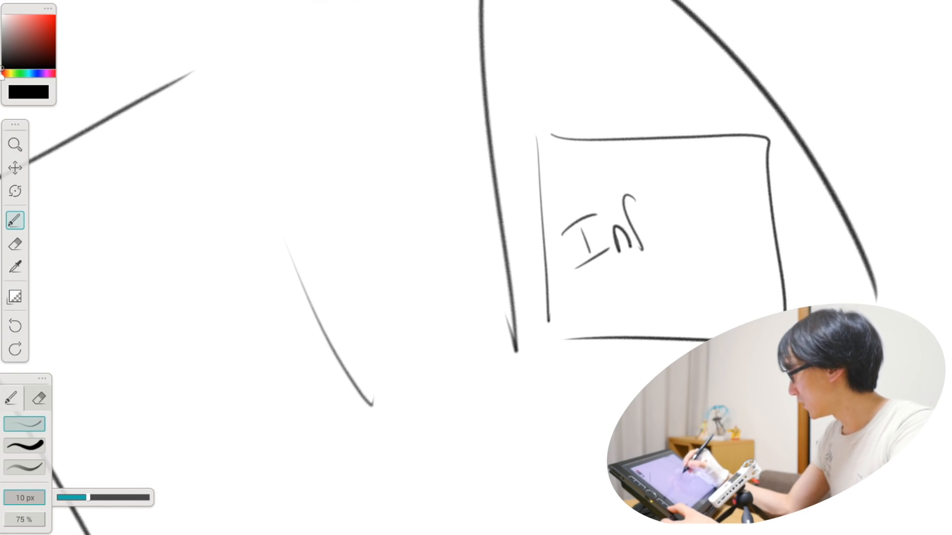
{"action": "left_click", "coordinate": [15, 145]}
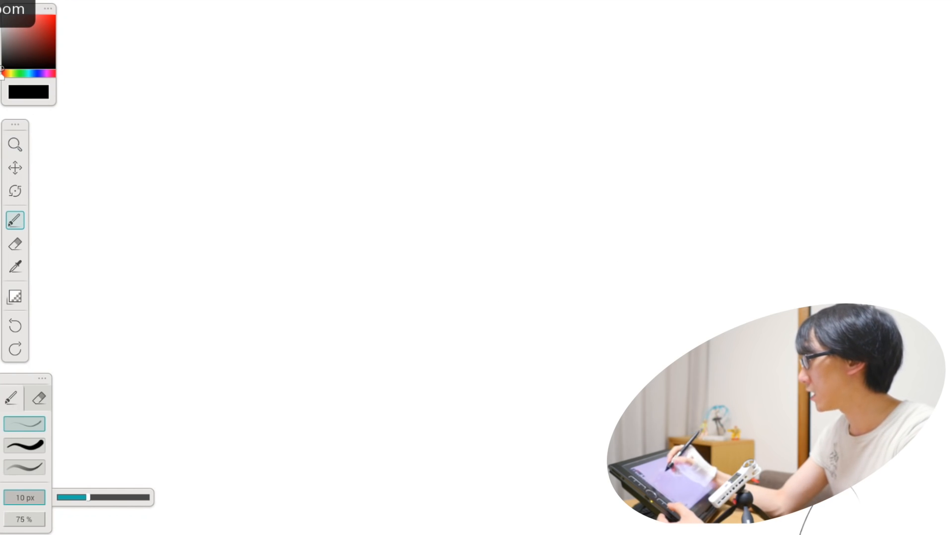
Step: Draw the figure's head, pan down below it, then add neck and shoulder lines
{"action": "left_click_drag", "start_coordinate": [328, 79], "coordinate": [354, 179]}
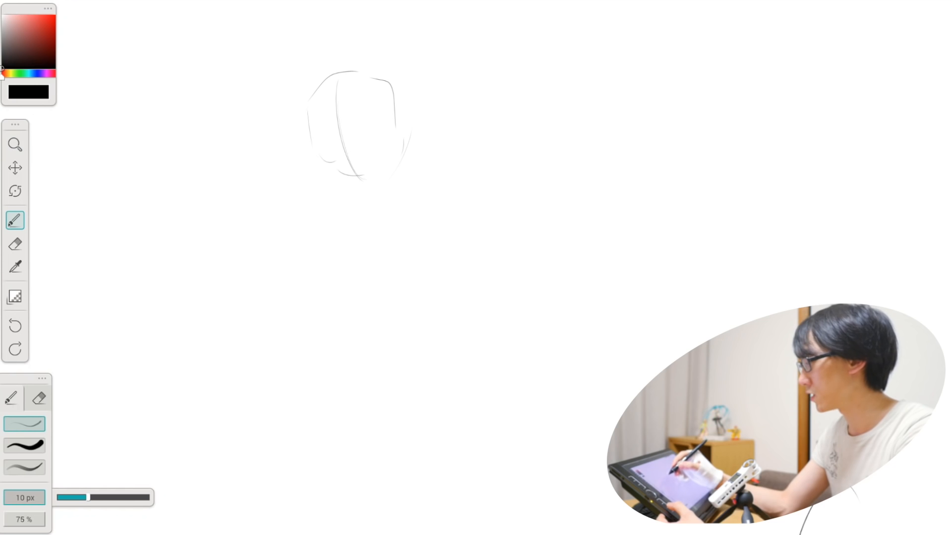
{"action": "left_click", "coordinate": [14, 167]}
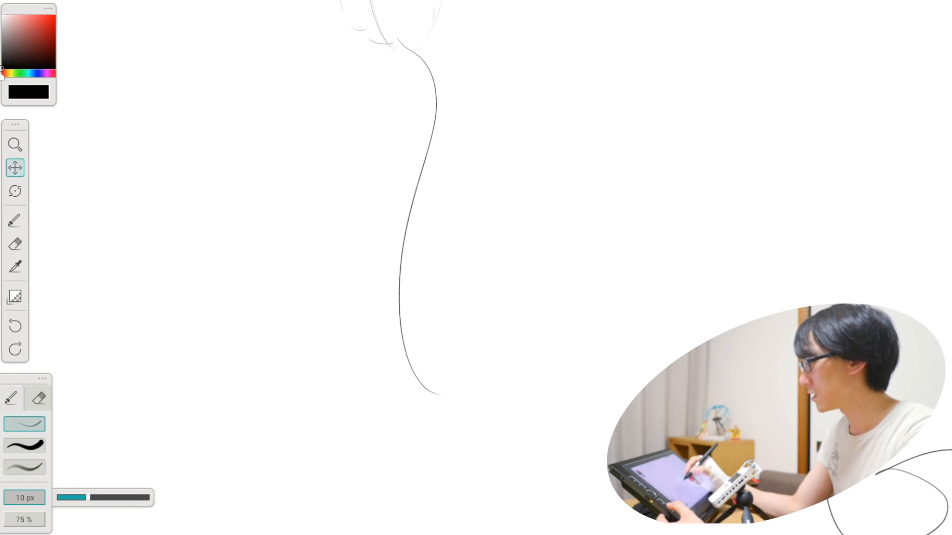
{"action": "left_click", "coordinate": [14, 220]}
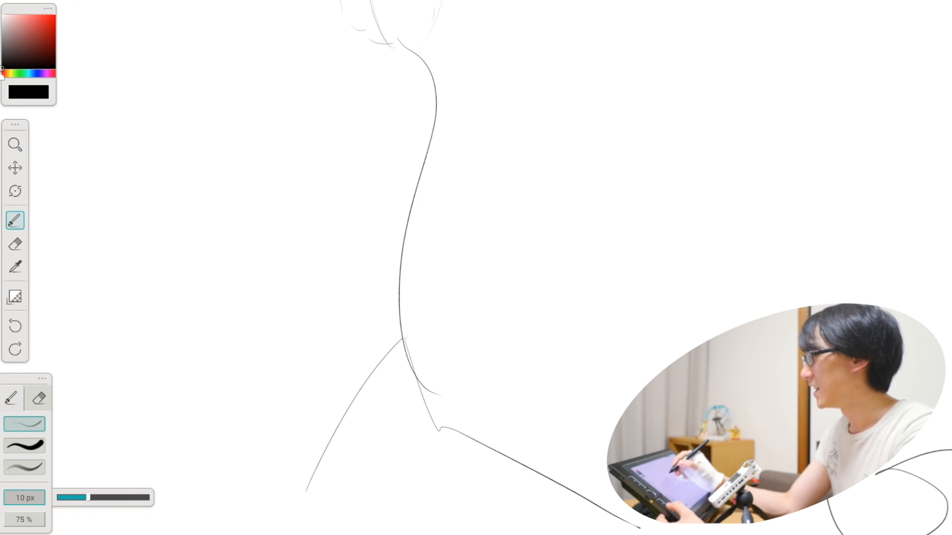
{"action": "left_click", "coordinate": [14, 169]}
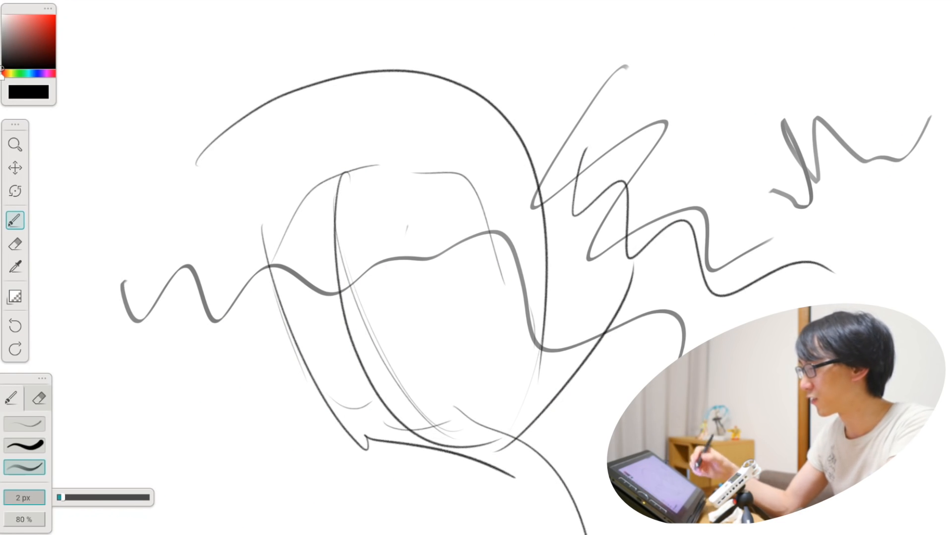
Step: Pick the 10 px brush preset, then switch to the 58 px, 100% eraser
{"action": "left_click", "coordinate": [24, 423]}
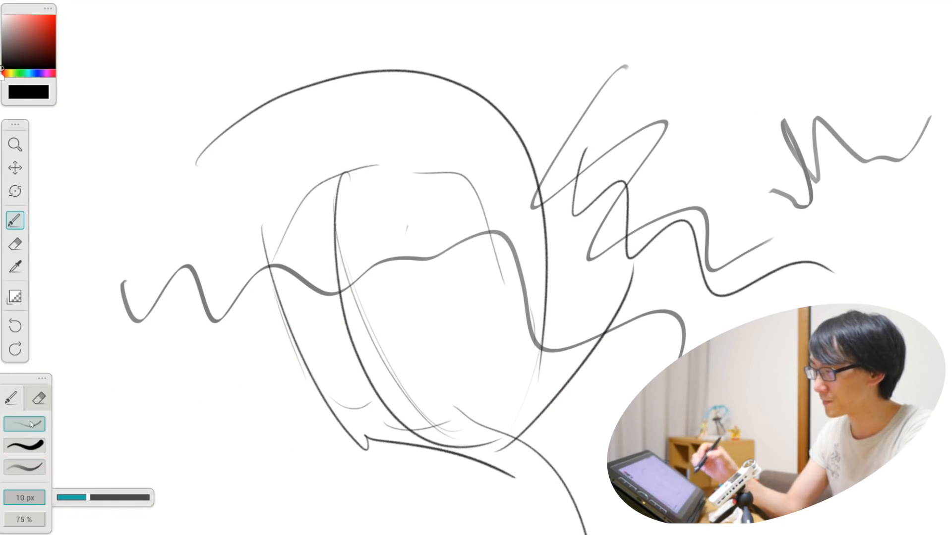
{"action": "left_click", "coordinate": [16, 244]}
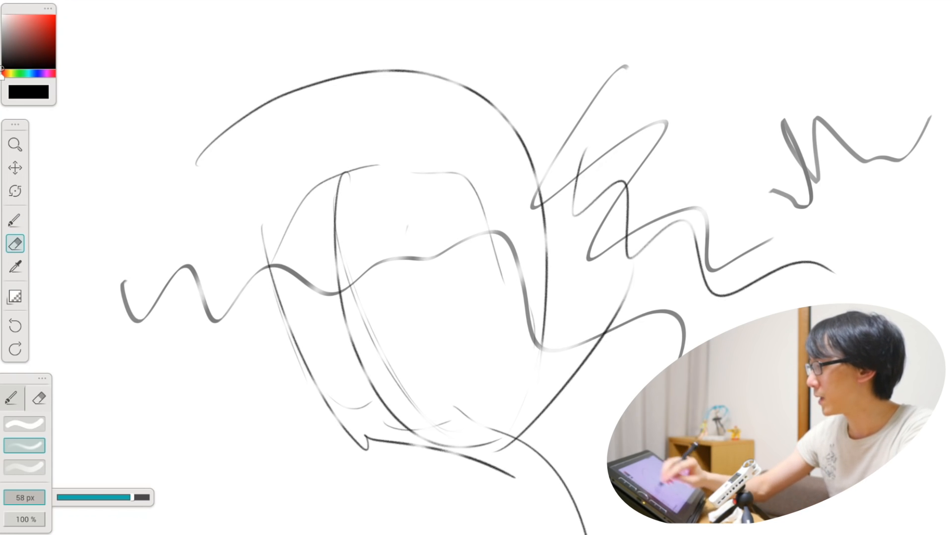